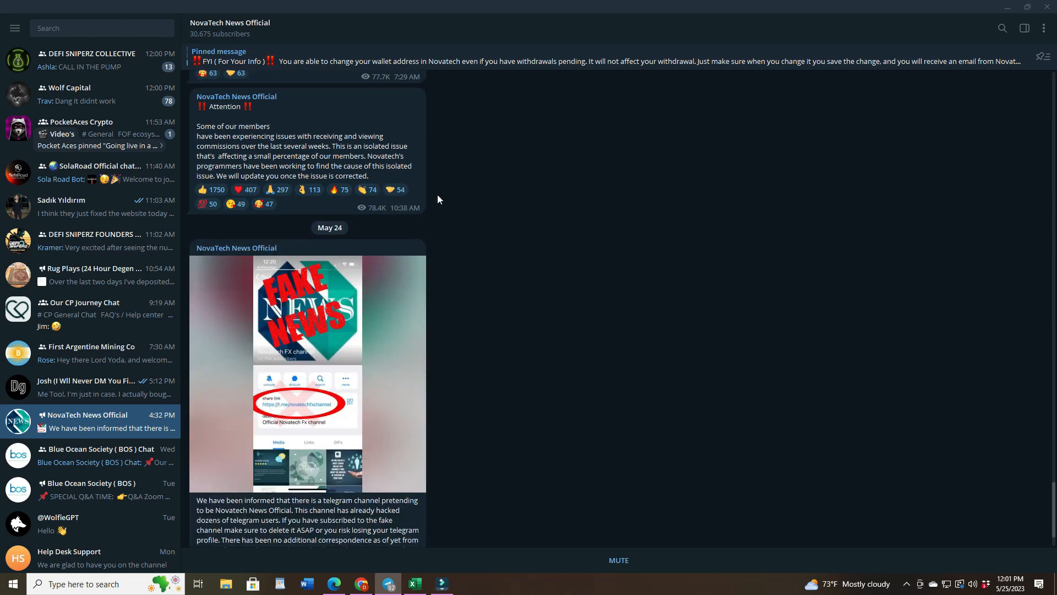
View the ACOIN earnings transaction history from the dapp page
{"action": "scroll", "scroll_direction": "down", "scroll_amount": 3}
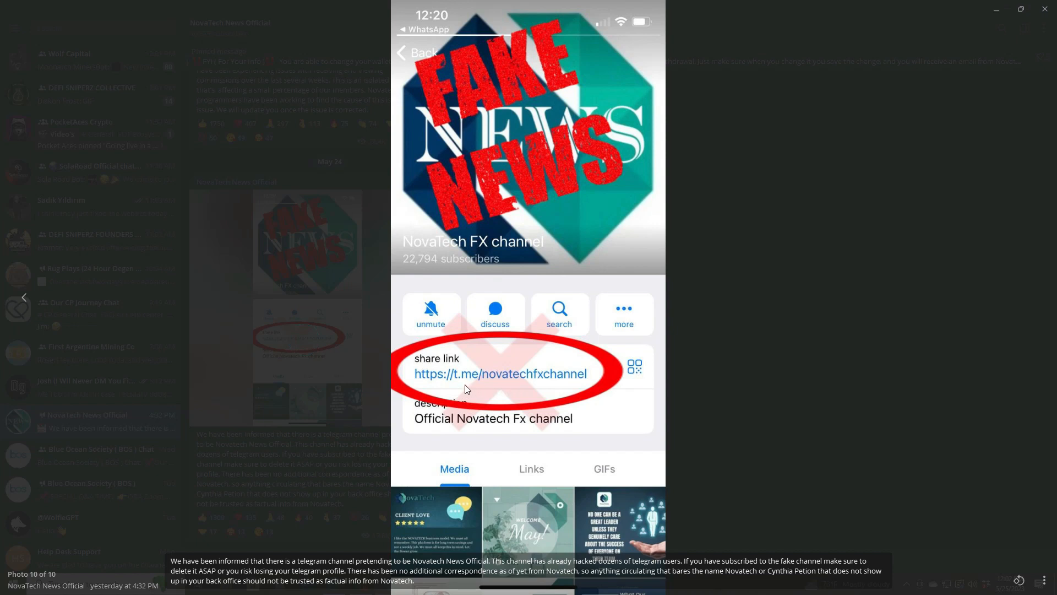
{"action": "mouse_move", "coordinate": [538, 383]}
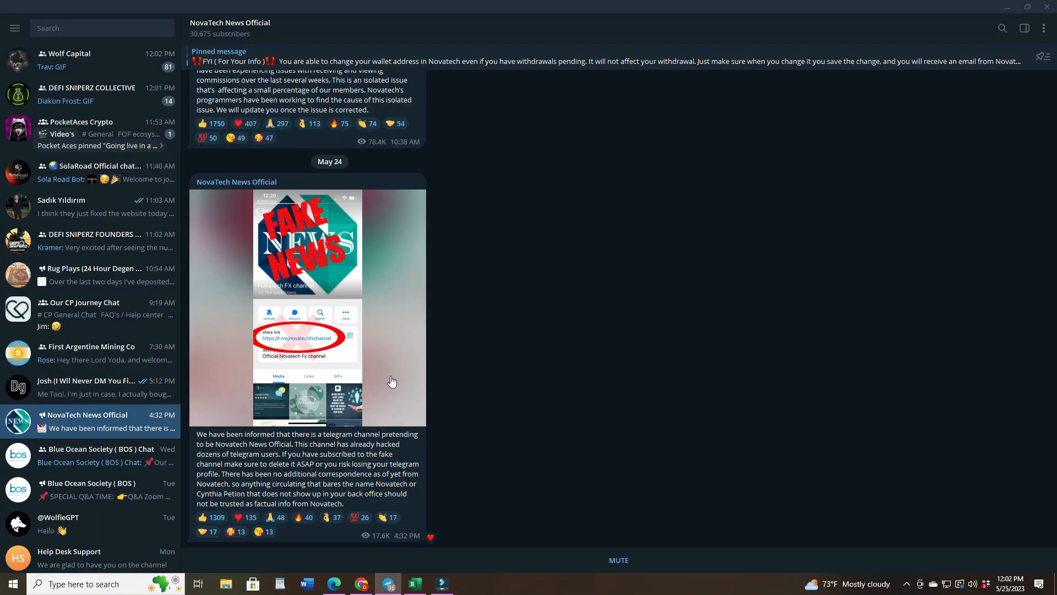
{"action": "mouse_move", "coordinate": [383, 272]}
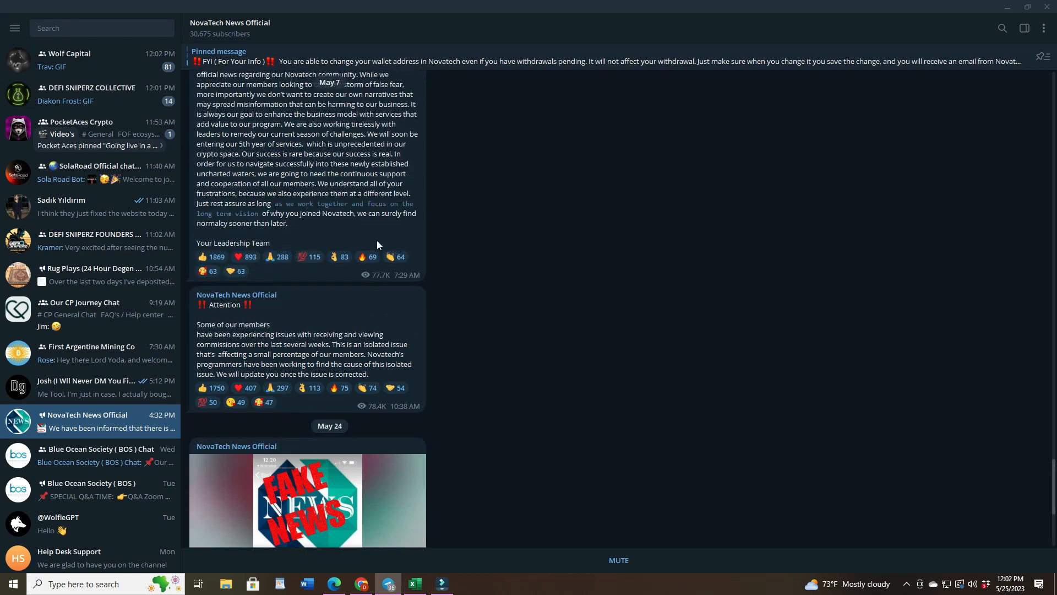
{"action": "scroll", "scroll_direction": "down", "scroll_amount": 3}
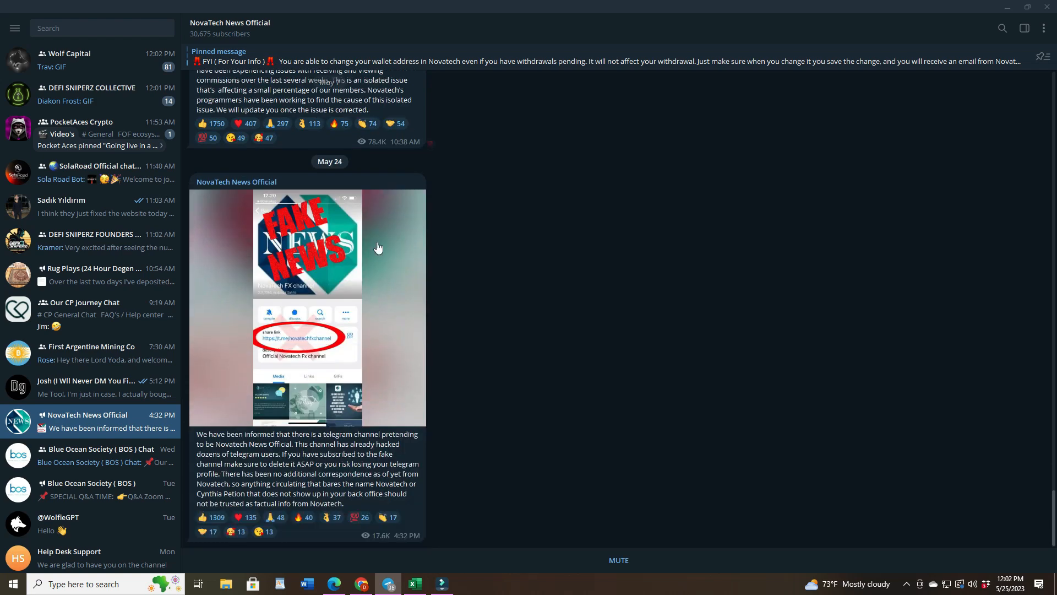
{"action": "mouse_move", "coordinate": [609, 401]}
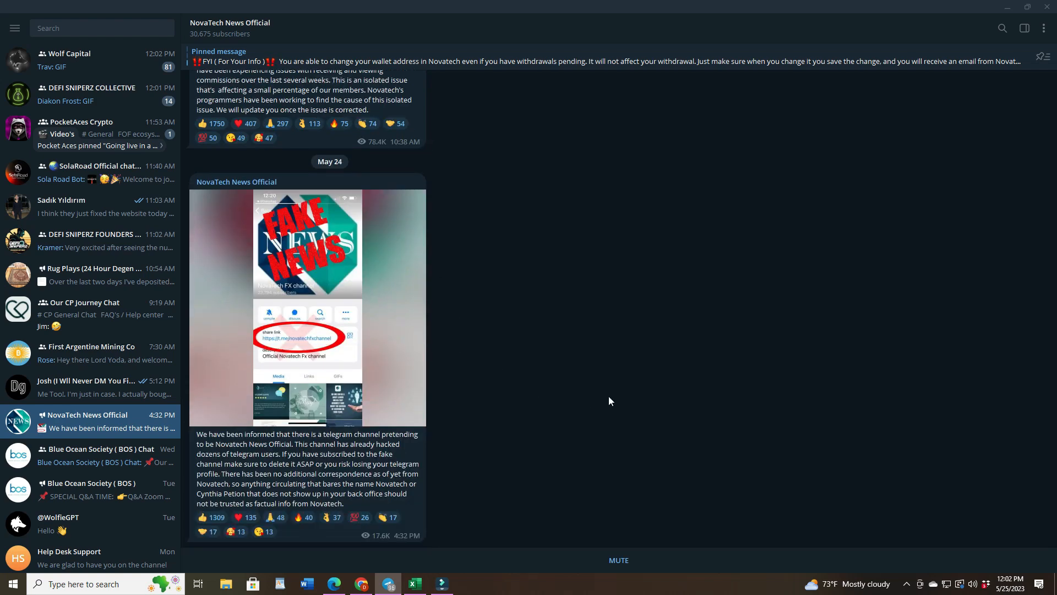
{"action": "mouse_move", "coordinate": [567, 388]}
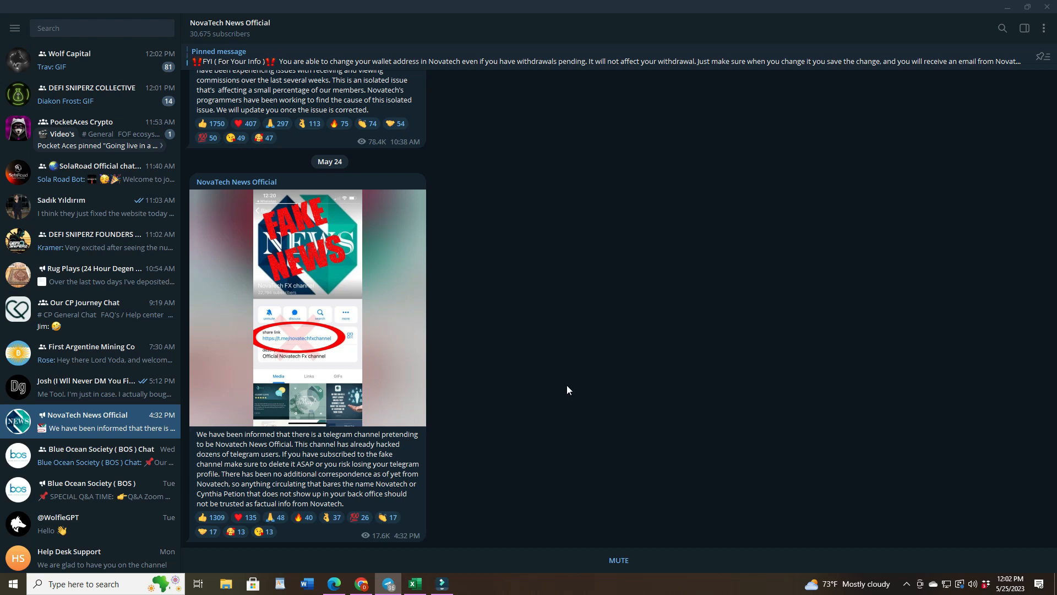
{"action": "mouse_move", "coordinate": [572, 487]}
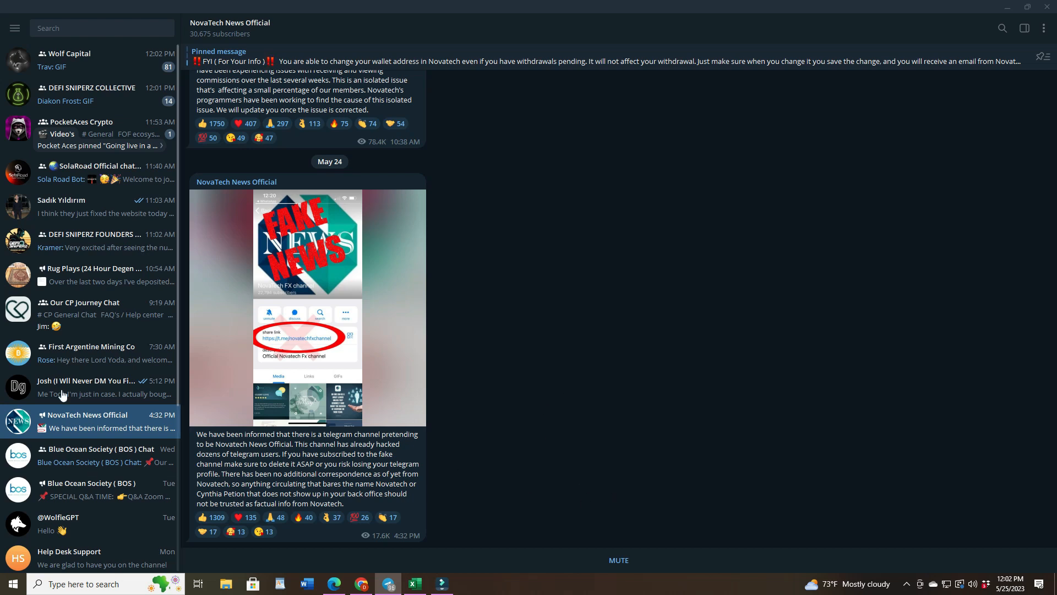
{"action": "scroll", "scroll_direction": "down", "scroll_amount": 3}
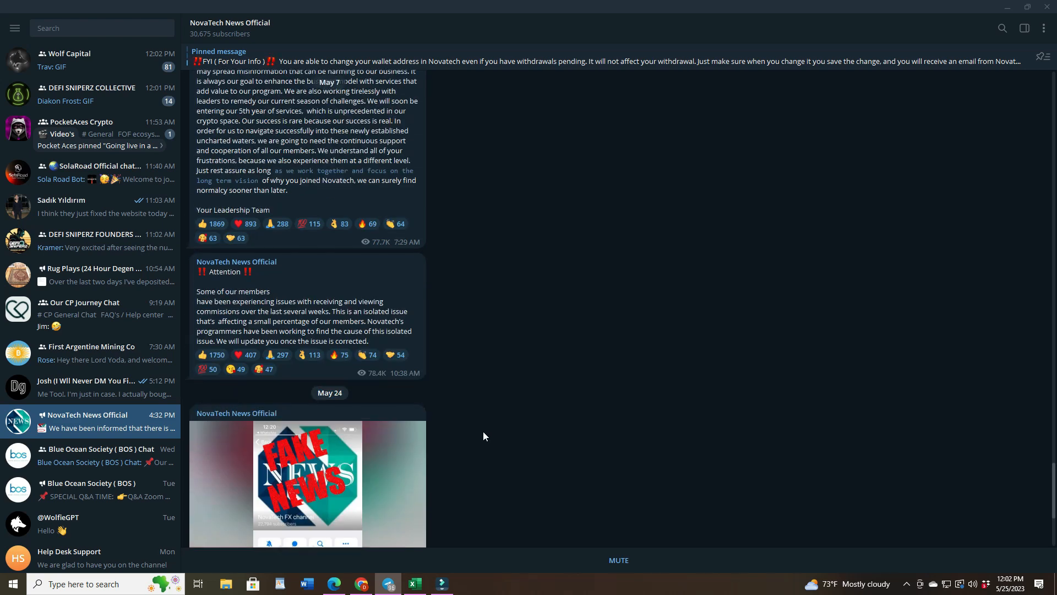
{"action": "scroll", "scroll_direction": "down", "scroll_amount": 3}
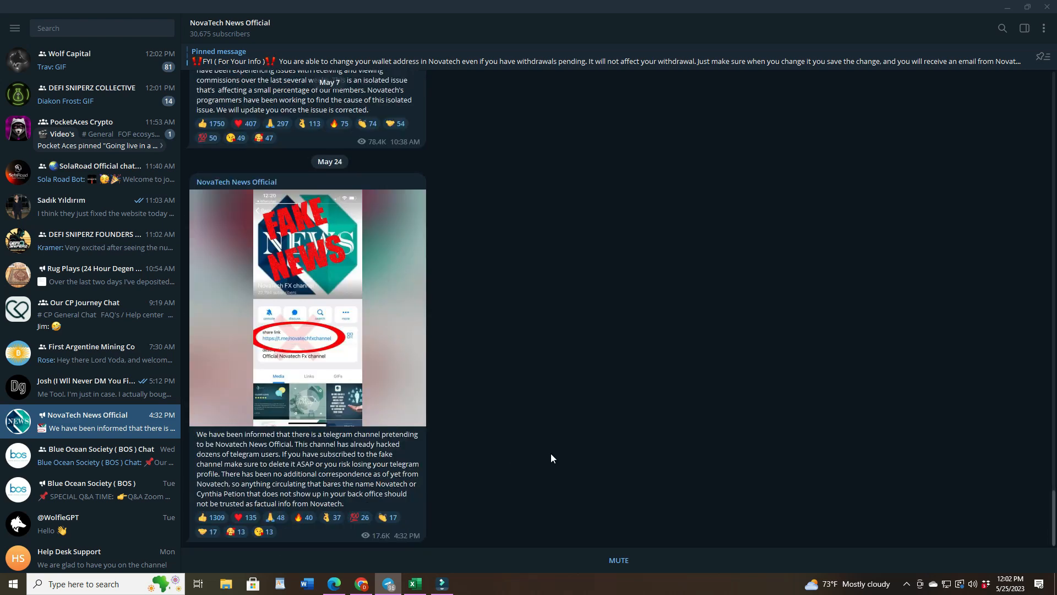
{"action": "mouse_move", "coordinate": [604, 455]}
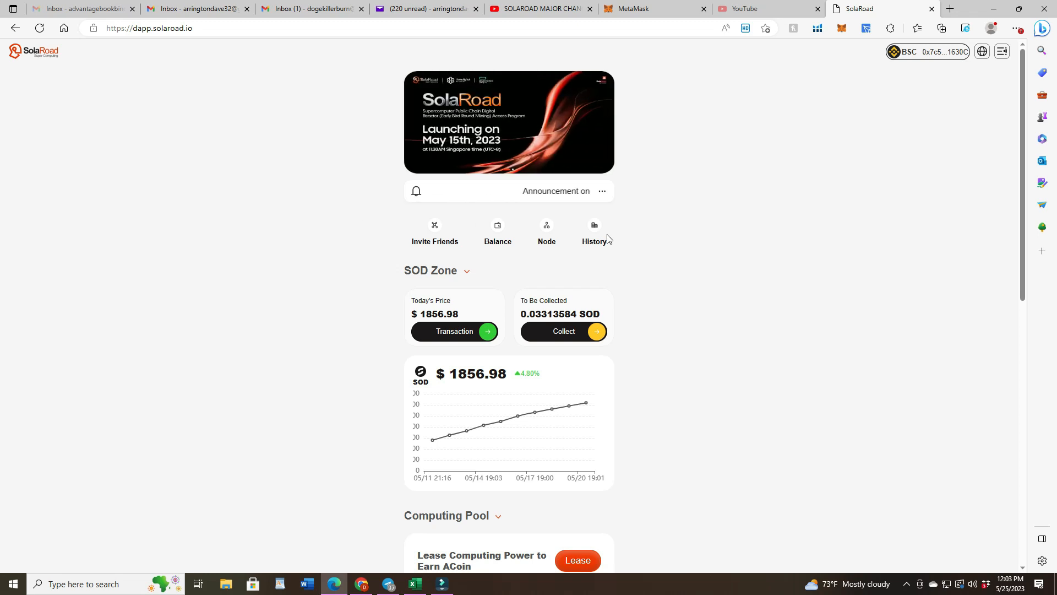
{"action": "left_click", "coordinate": [593, 231]}
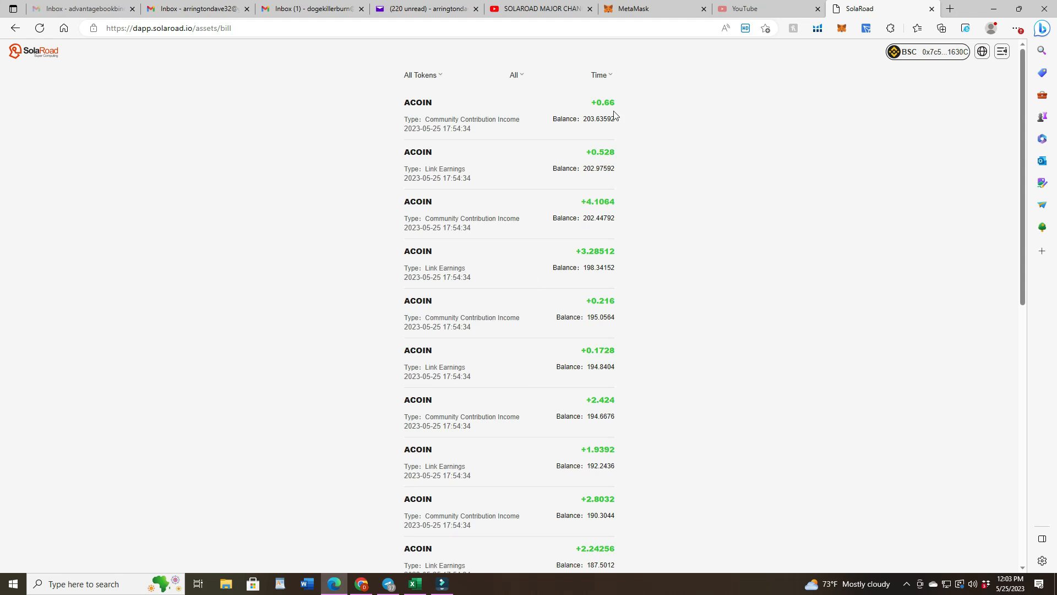
Return to the assets balance overview listing USDT, ACOIN, SOD and NFT-SAM holdings
{"action": "left_click", "coordinate": [32, 52]}
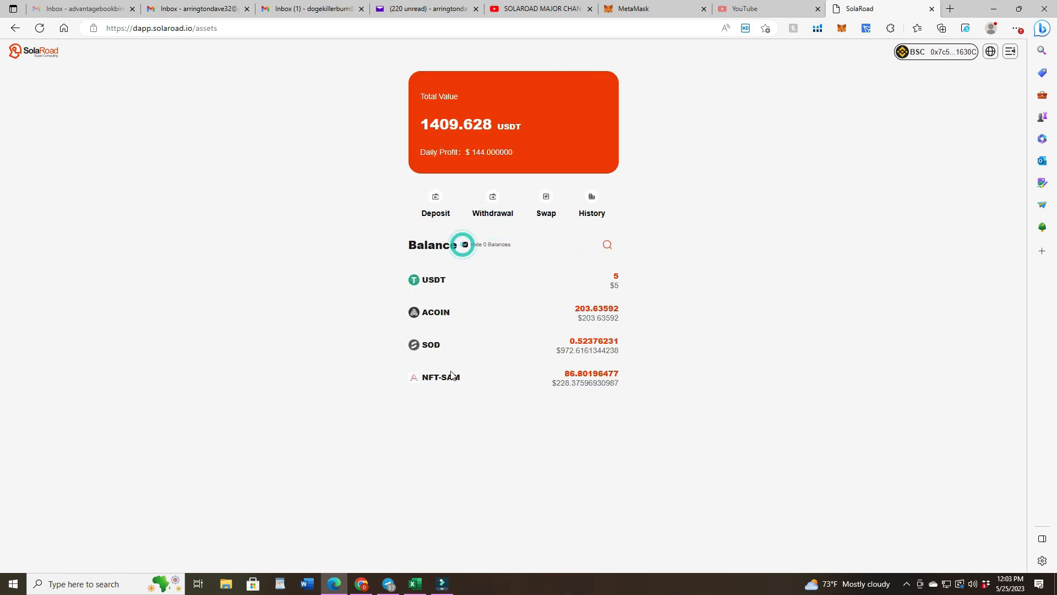
{"action": "left_click", "coordinate": [465, 245]}
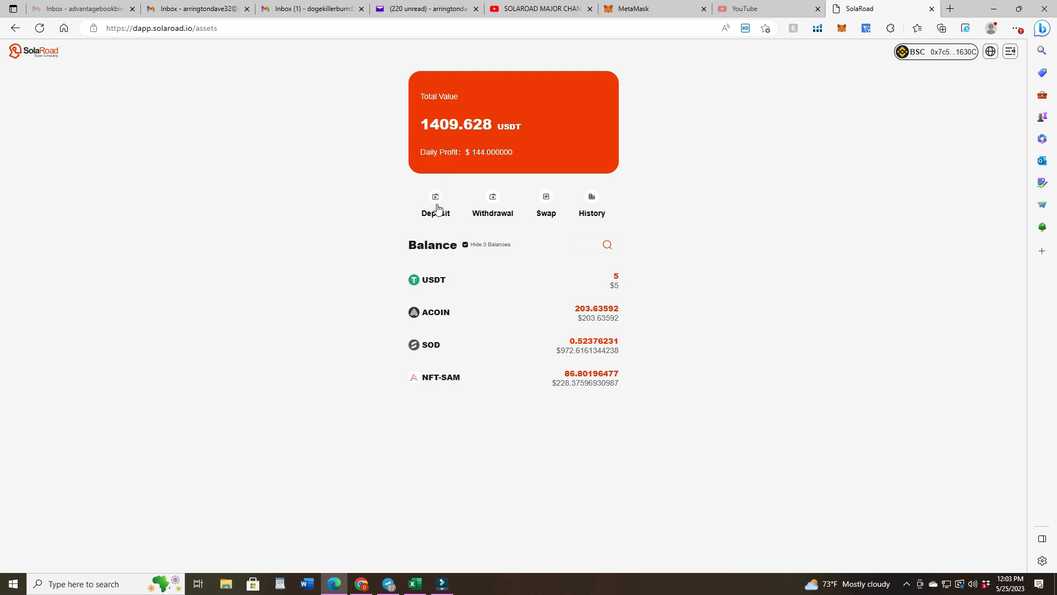
{"action": "mouse_move", "coordinate": [547, 203]}
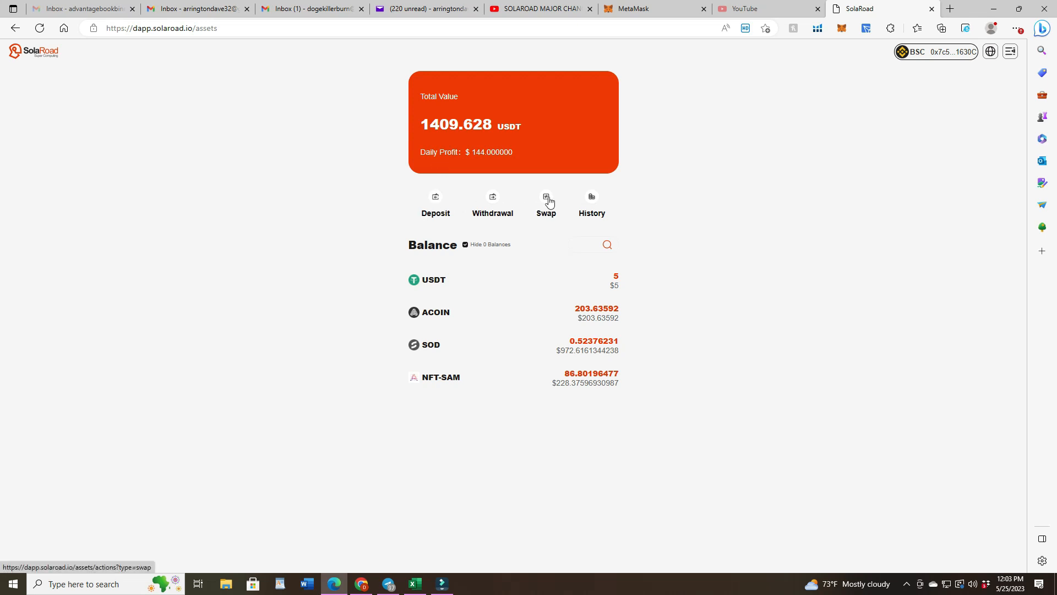
{"action": "mouse_move", "coordinate": [547, 201]}
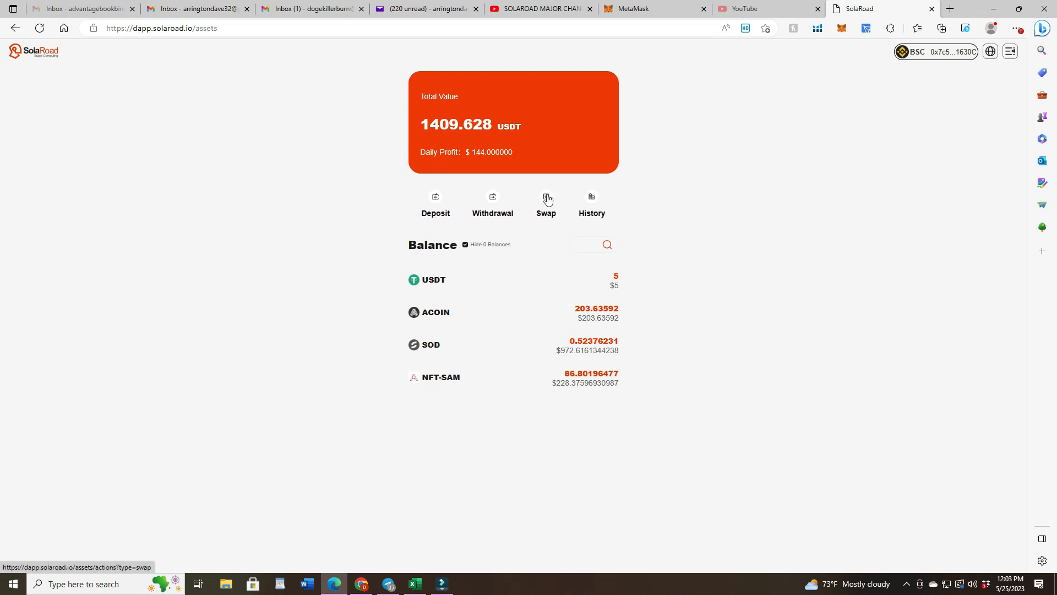
Enter 20 ACOIN to pay in the swap form, quoting 19 USDT to receive
{"action": "left_click", "coordinate": [546, 202]}
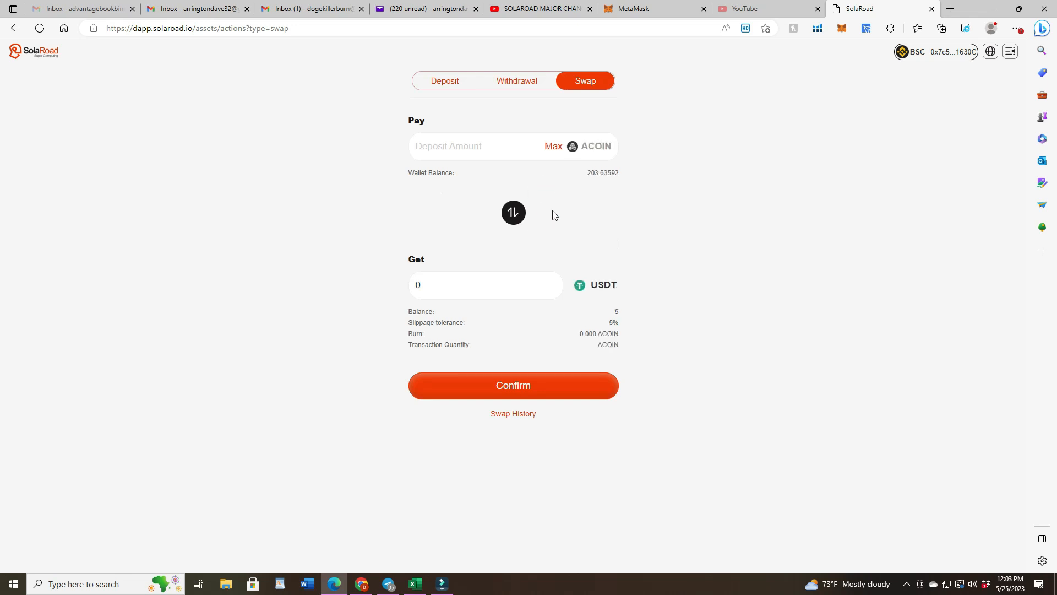
{"action": "left_click", "coordinate": [473, 146]}
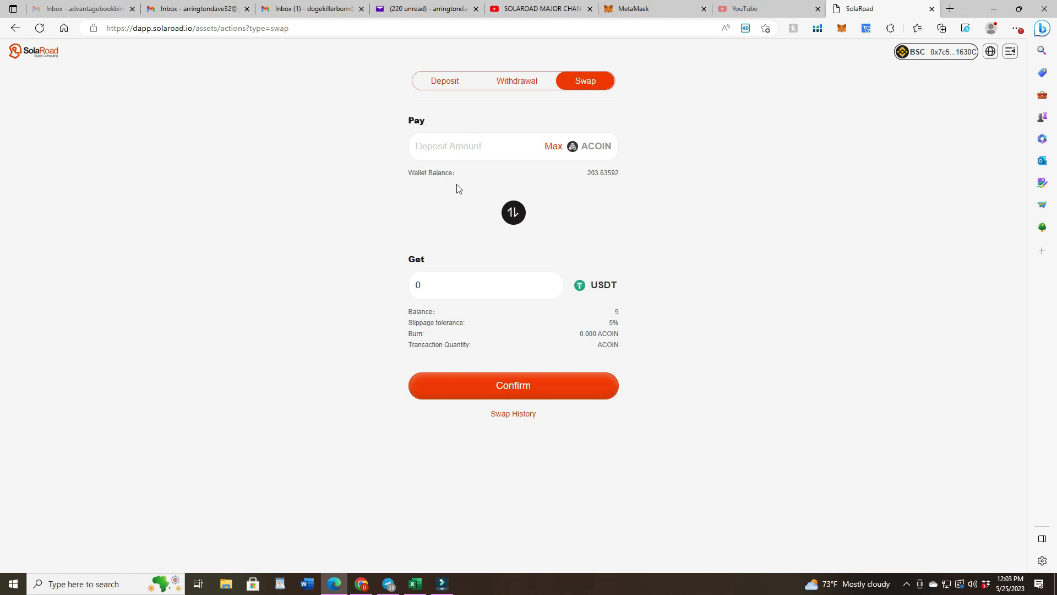
{"action": "mouse_move", "coordinate": [588, 192]}
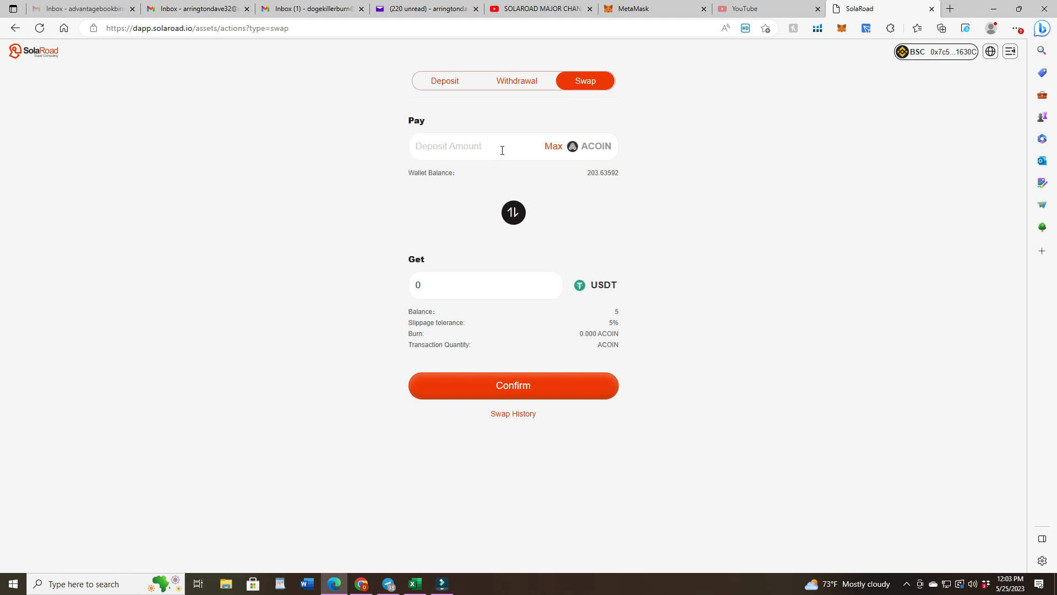
{"action": "type", "text": "10"}
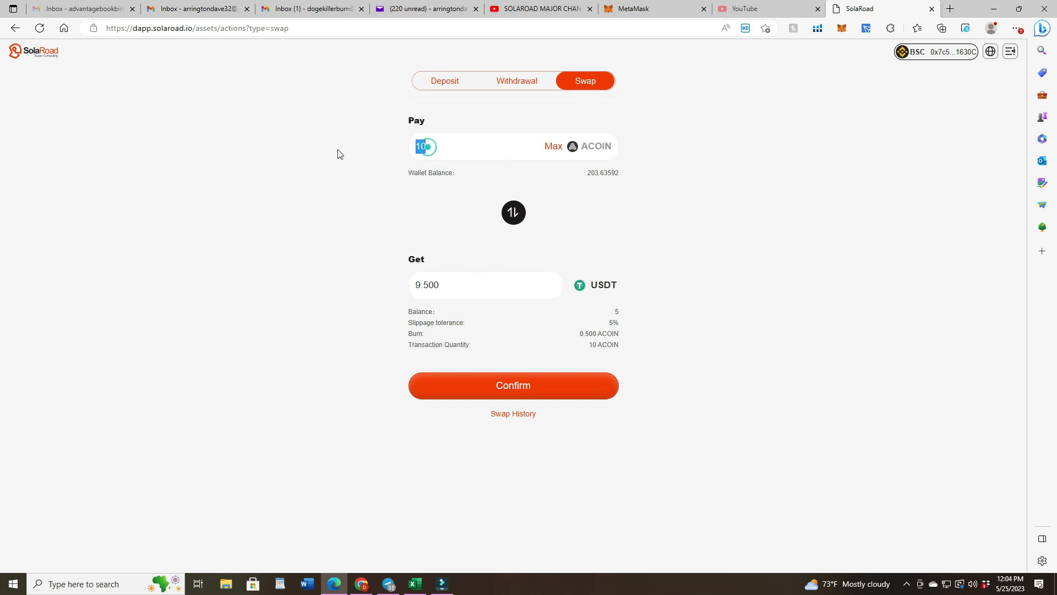
{"action": "type", "text": "2"}
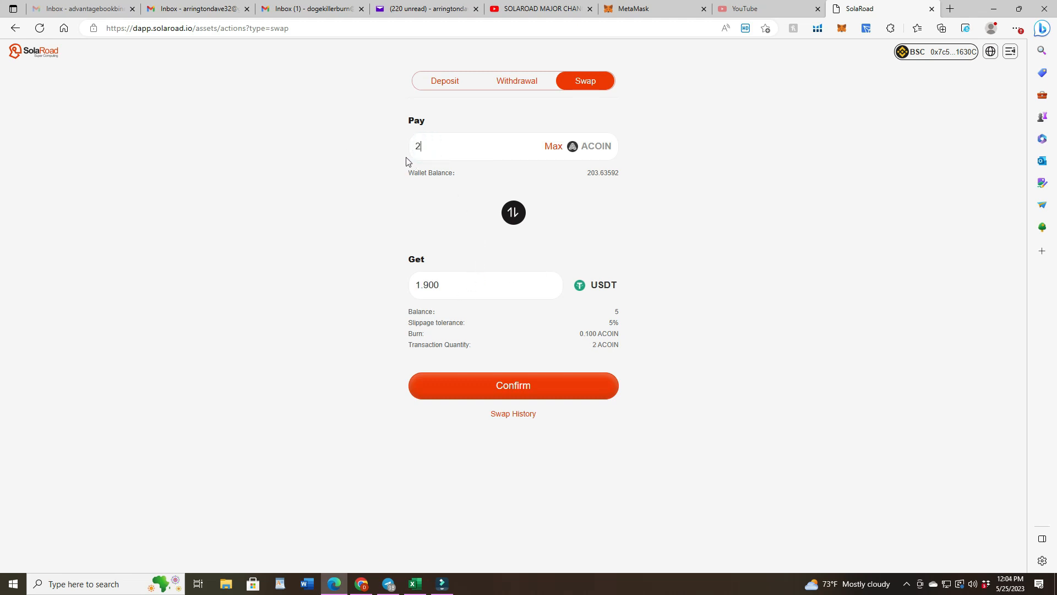
{"action": "type", "text": "0"}
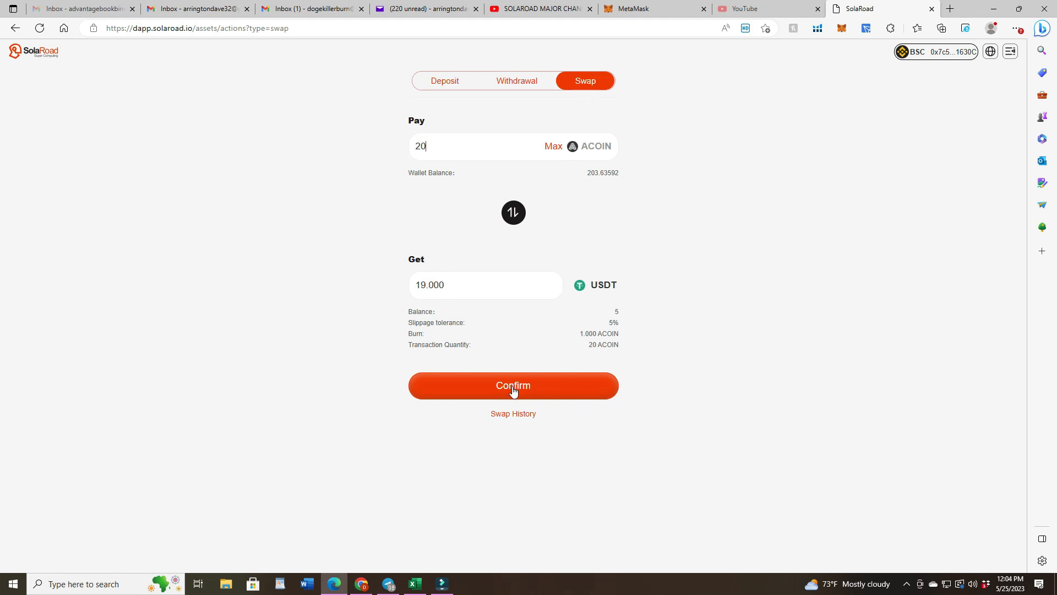
Confirm the 20 ACOIN to USDT swap and reselect the amount field
{"action": "left_click", "coordinate": [513, 385]}
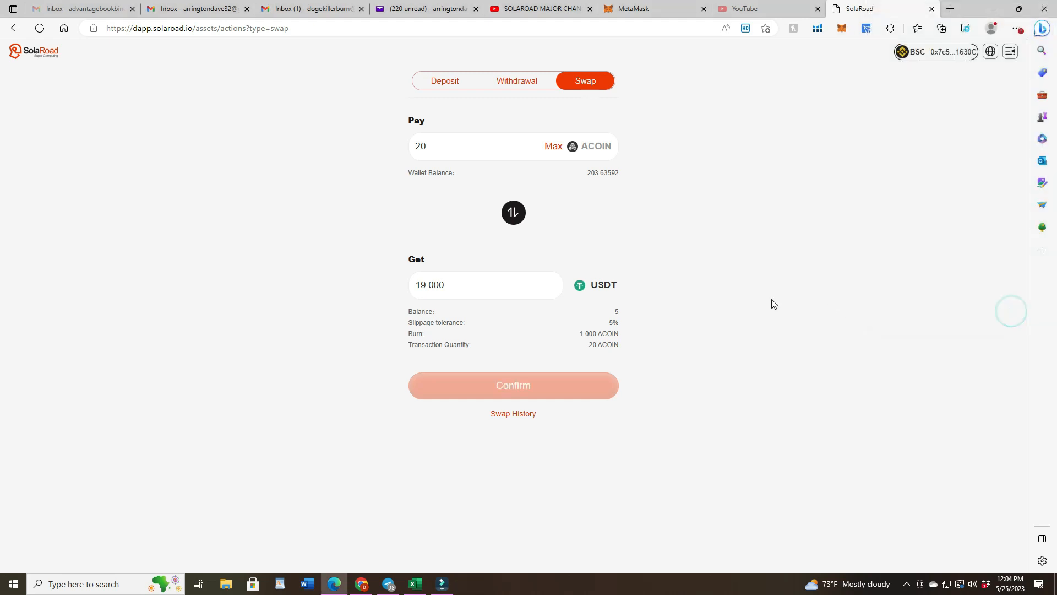
{"action": "left_click", "coordinate": [513, 386]}
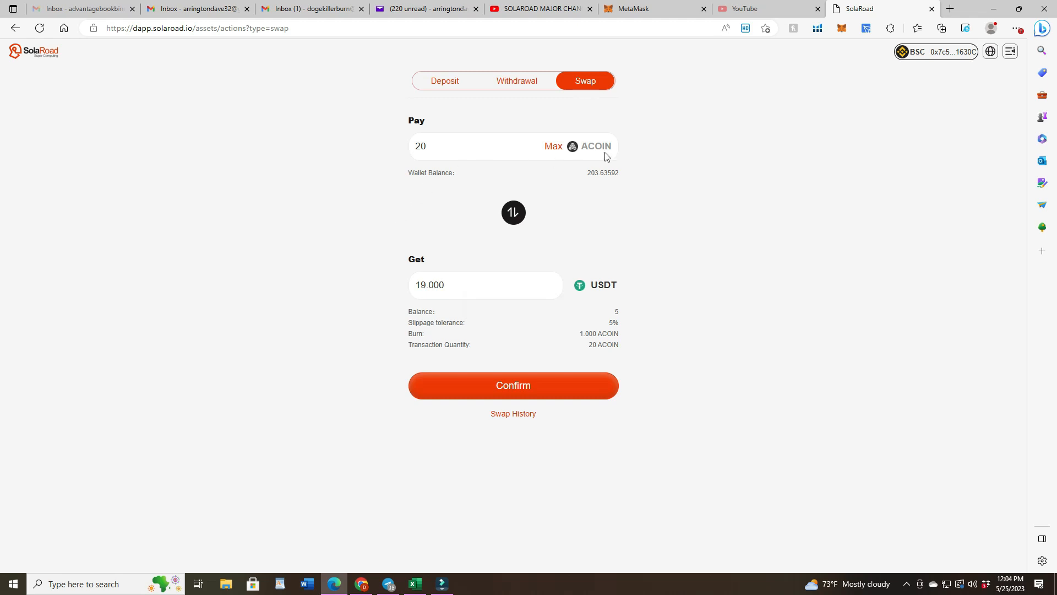
{"action": "mouse_move", "coordinate": [551, 266]}
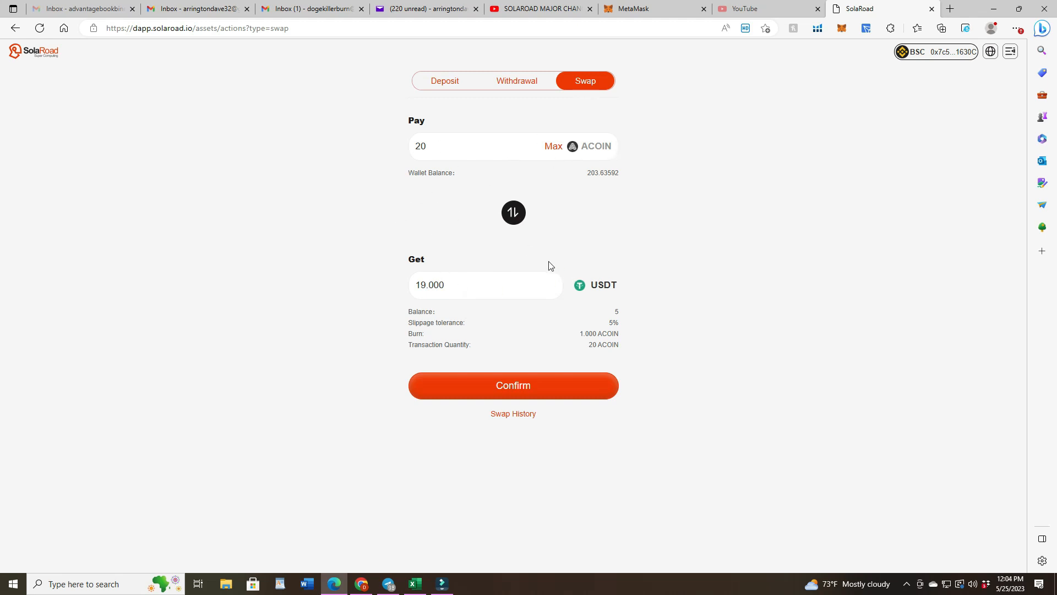
{"action": "mouse_move", "coordinate": [517, 84]}
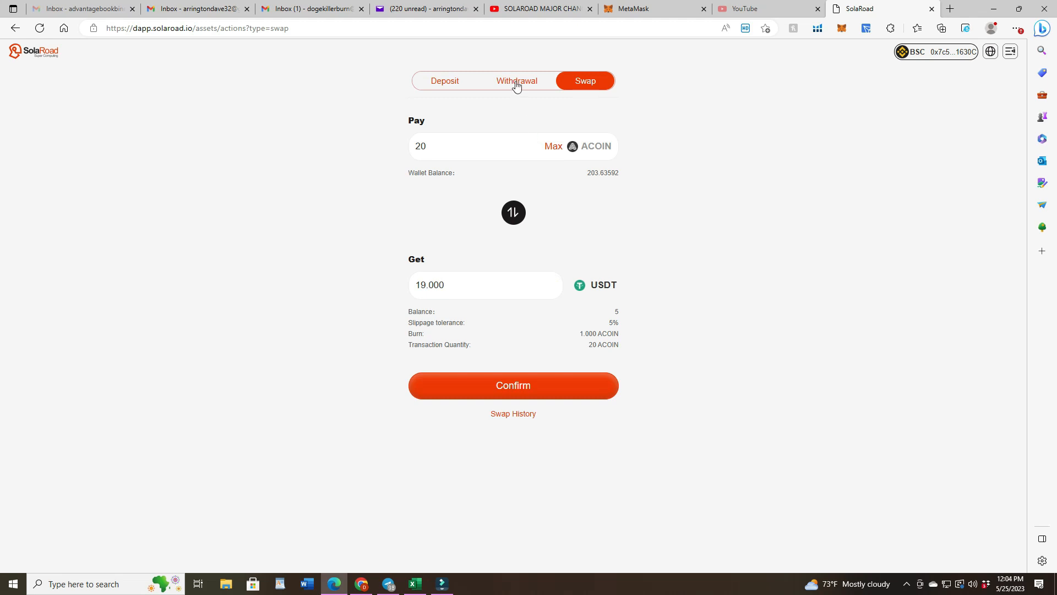
{"action": "mouse_move", "coordinate": [509, 168]}
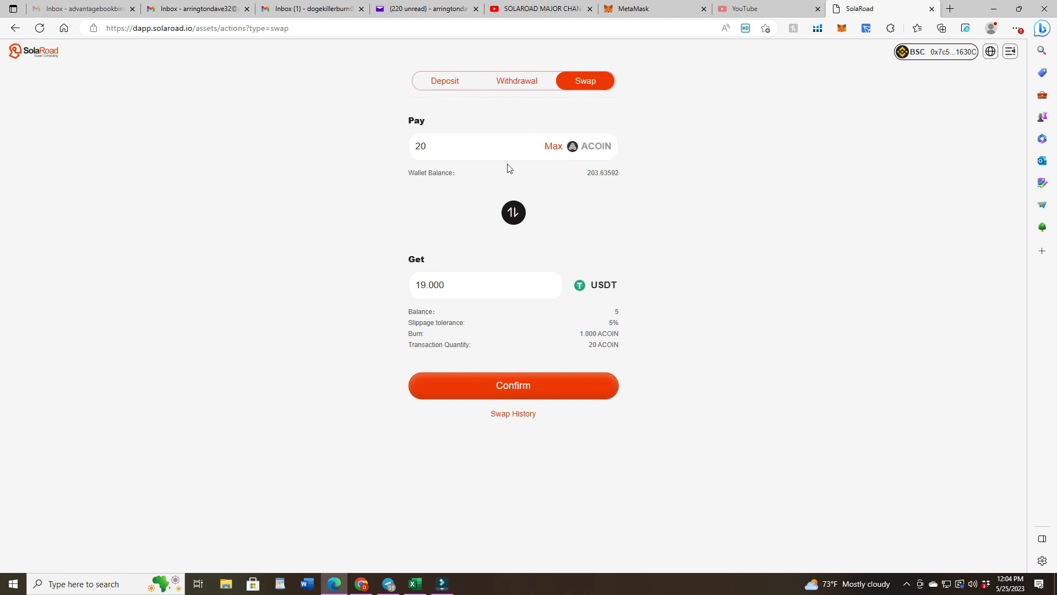
{"action": "double_click", "coordinate": [421, 145]}
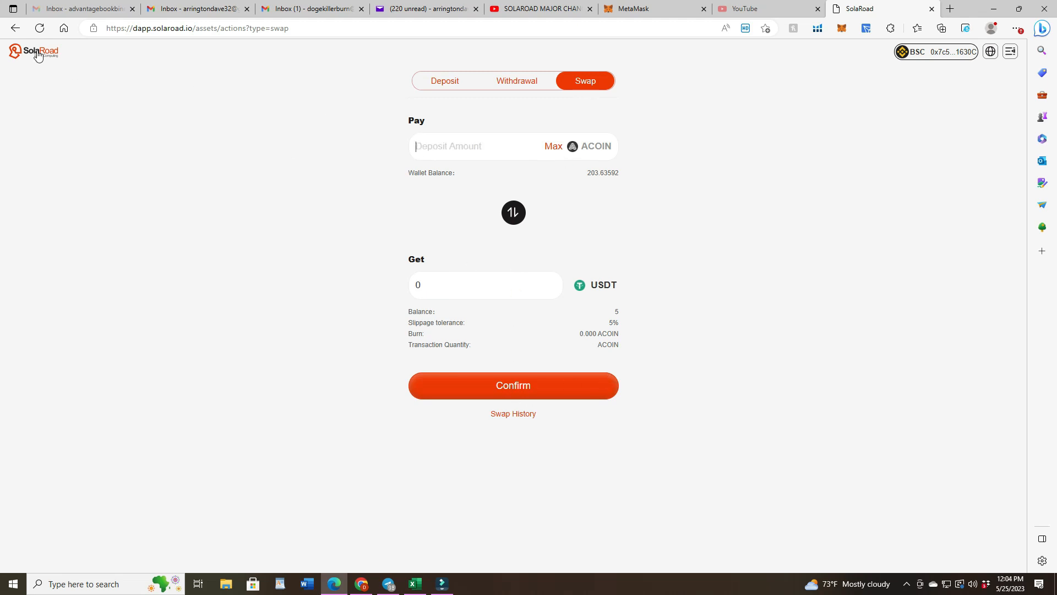
Go to the home page and scroll to the ACoin staking pool details
{"action": "left_click", "coordinate": [32, 52]}
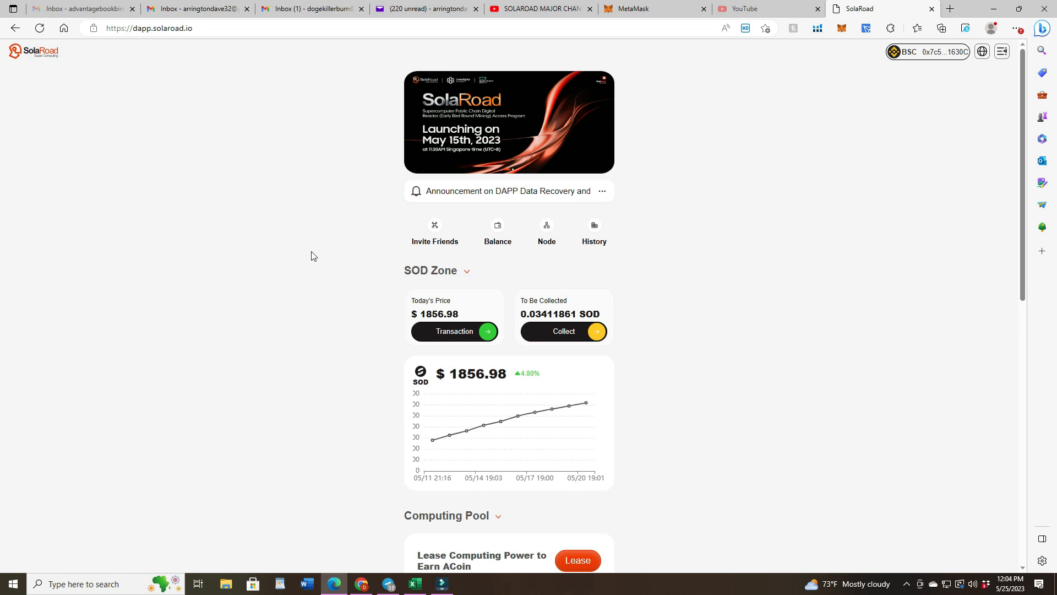
{"action": "scroll", "scroll_direction": "down", "scroll_amount": 3}
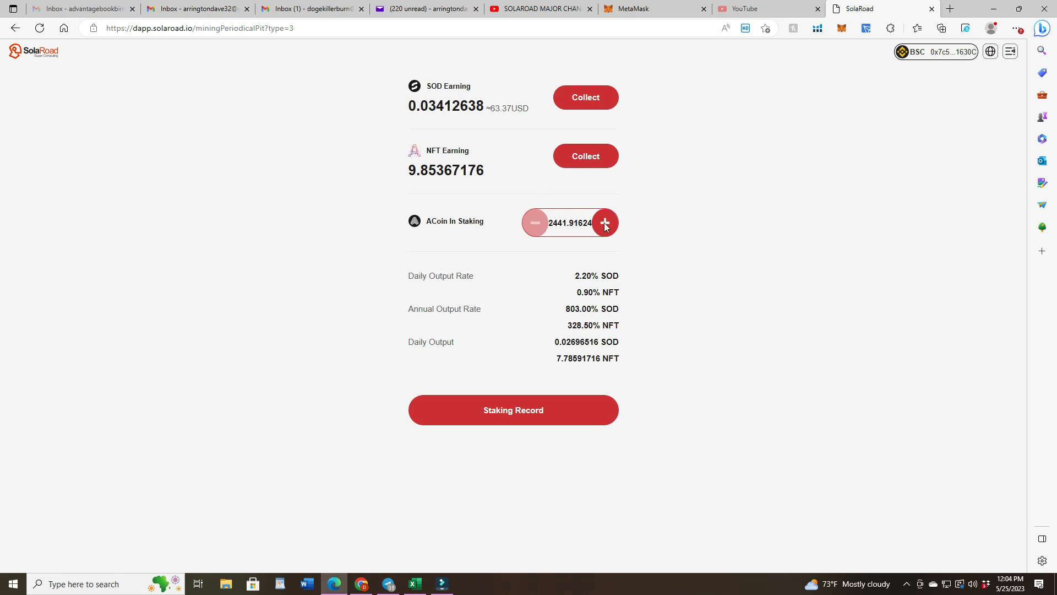
Stake the Max 203.63592 ACoin and approve it in MetaMask, reaching 2645.55216 staked
{"action": "left_click", "coordinate": [605, 223]}
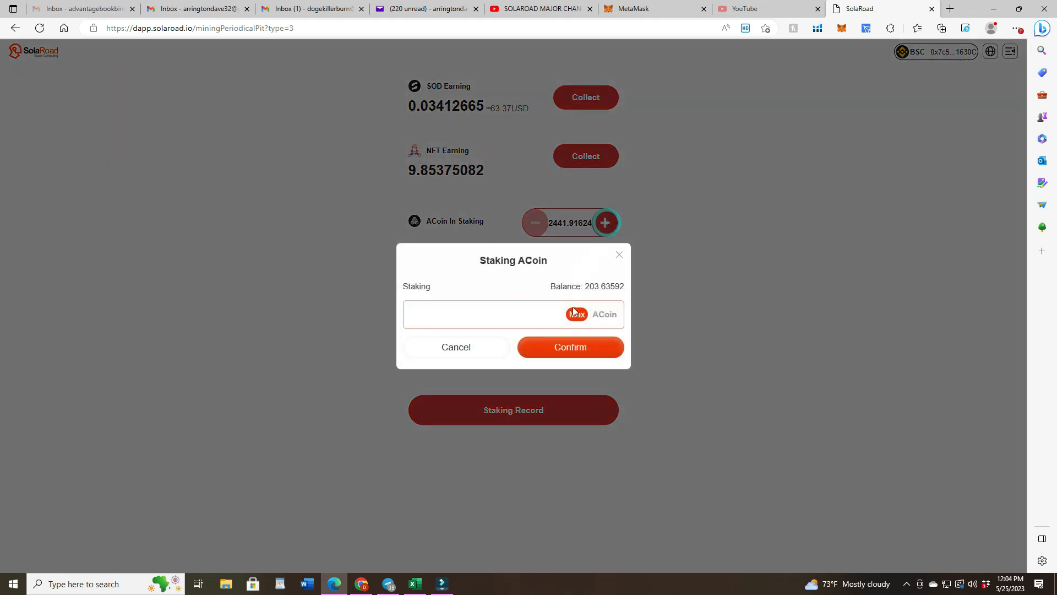
{"action": "left_click", "coordinate": [576, 314]}
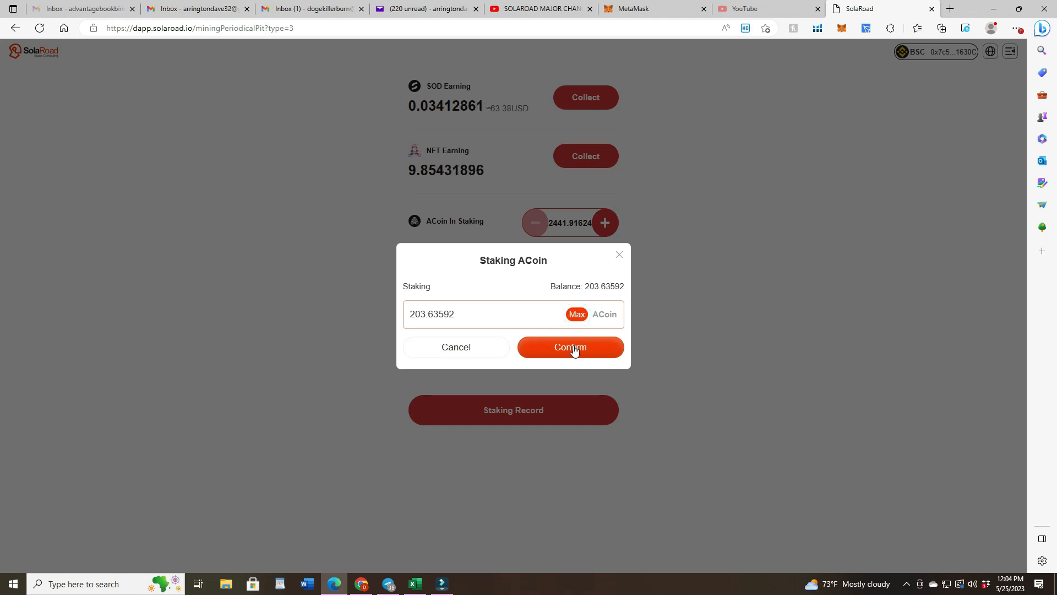
{"action": "left_click", "coordinate": [570, 346]}
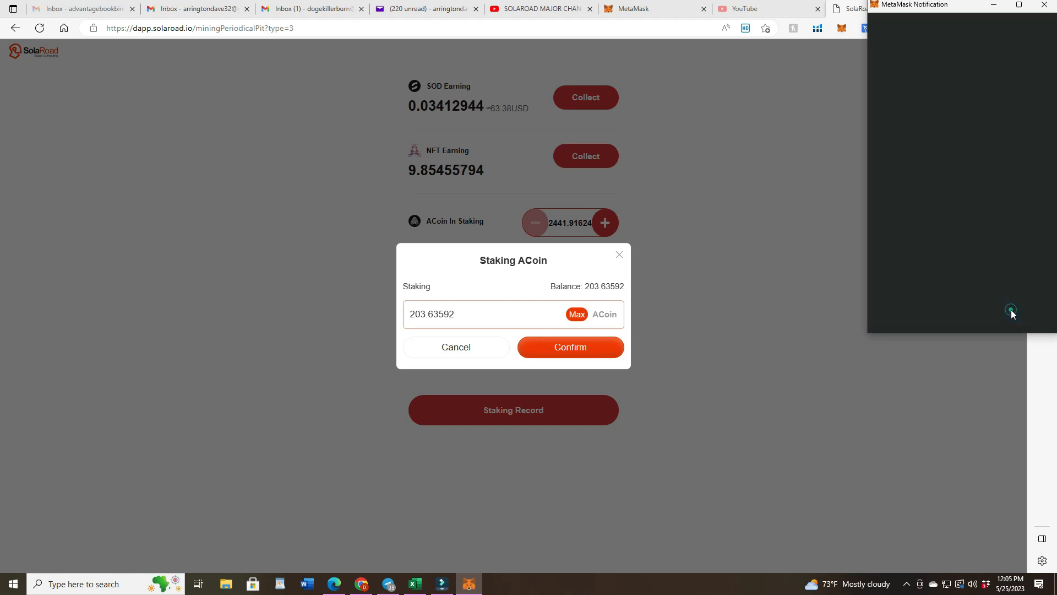
{"action": "left_click", "coordinate": [570, 347]}
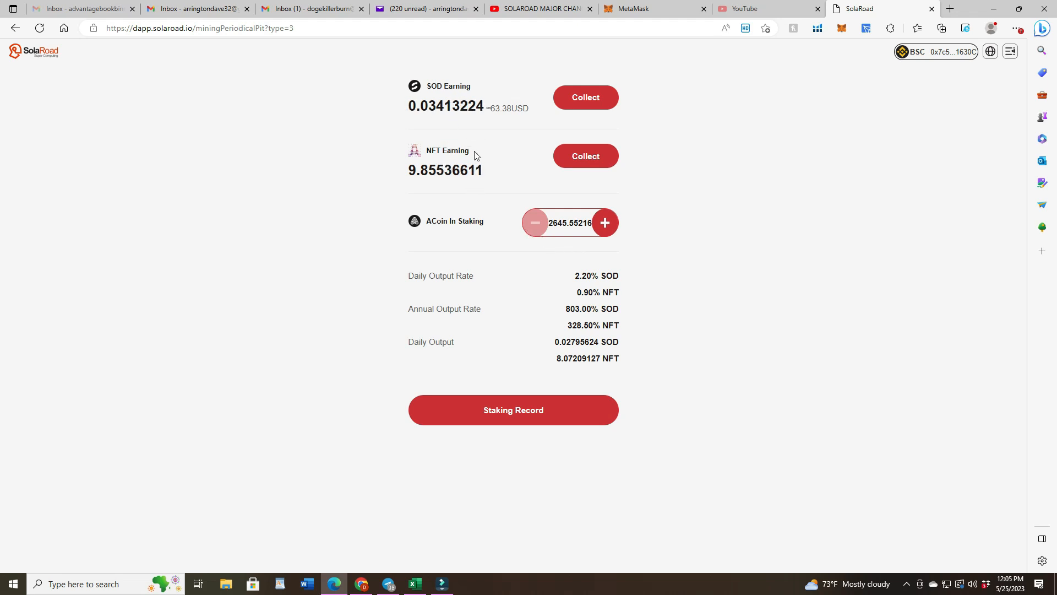
{"action": "mouse_move", "coordinate": [477, 162]}
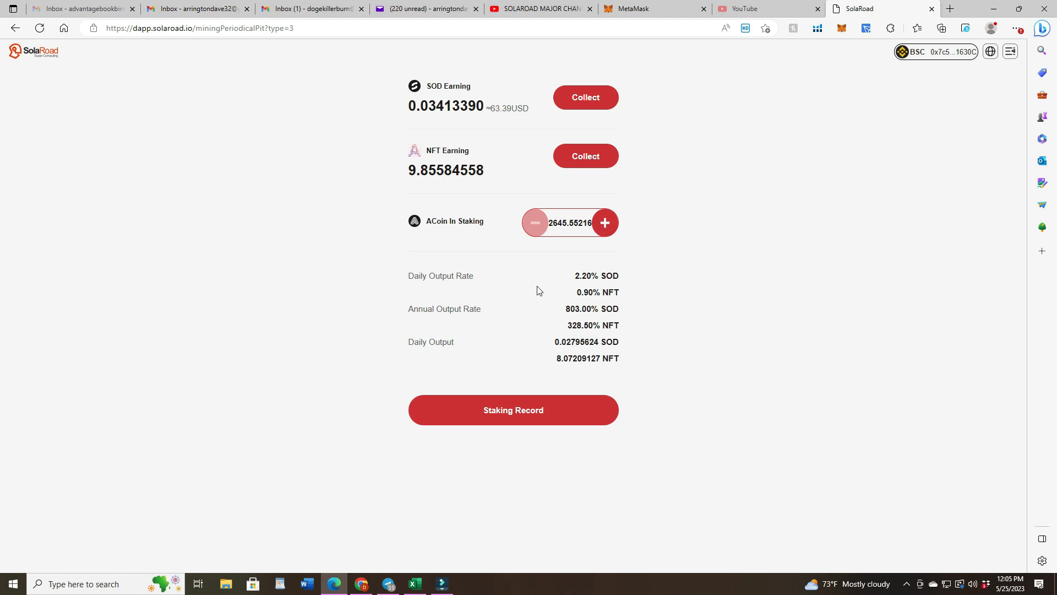
{"action": "mouse_move", "coordinate": [499, 341]}
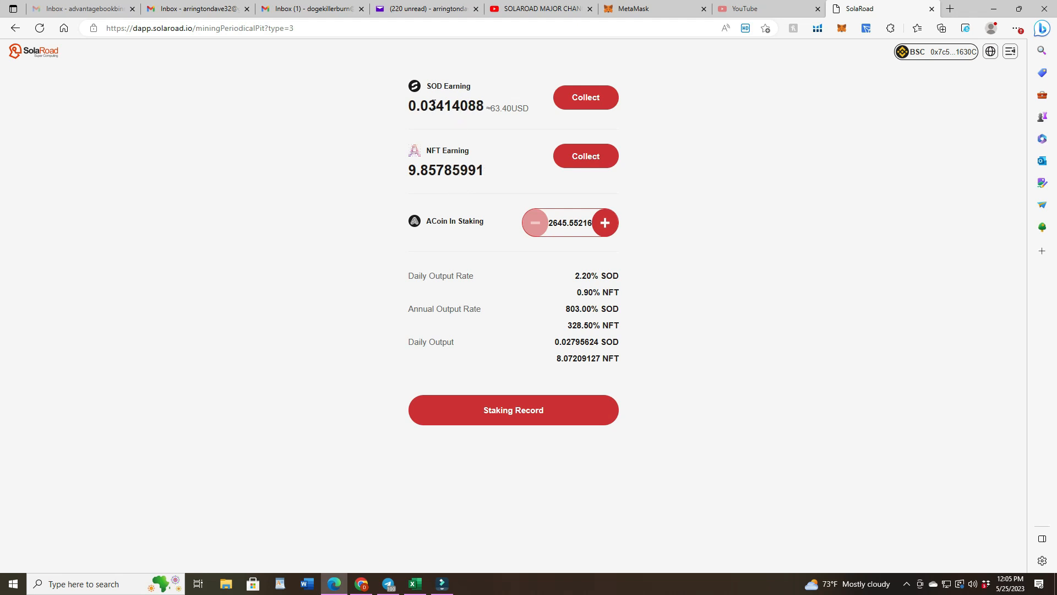
Select the SOD earning figure on the staking page
{"action": "double_click", "coordinate": [447, 106]}
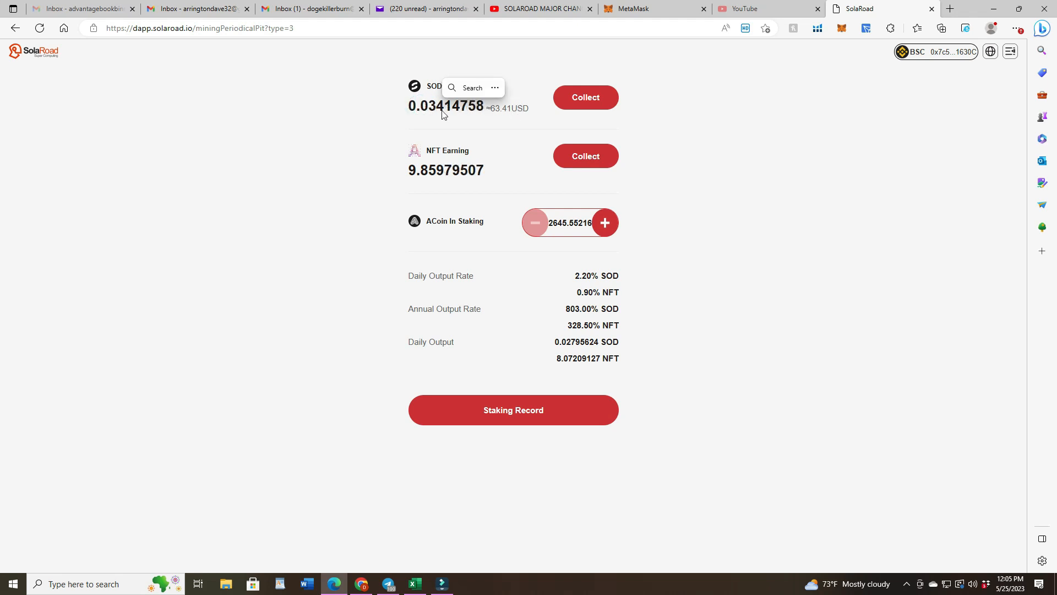
{"action": "mouse_move", "coordinate": [425, 121]}
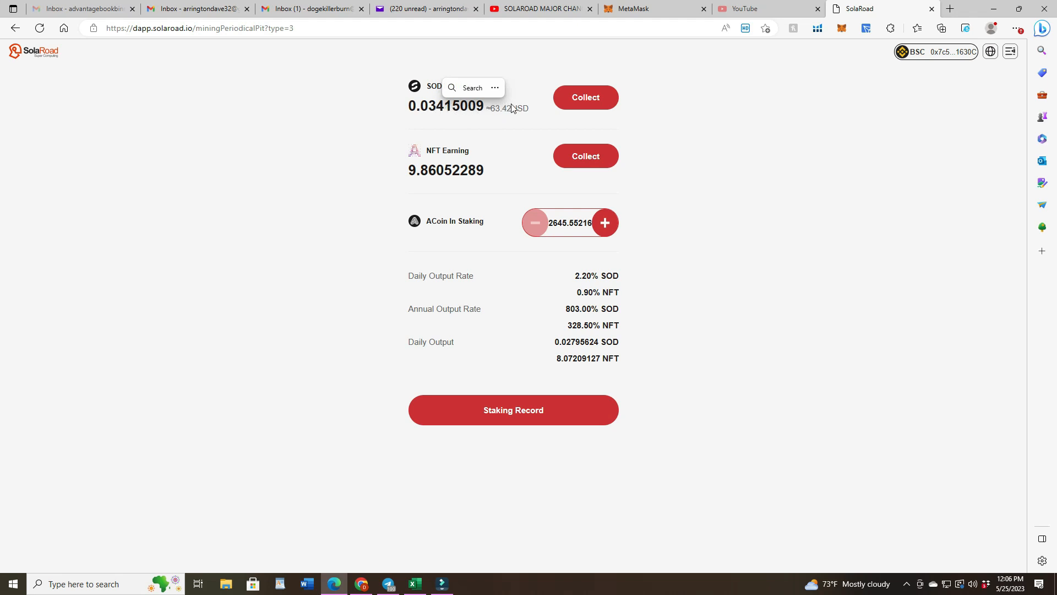
{"action": "mouse_move", "coordinate": [429, 111]}
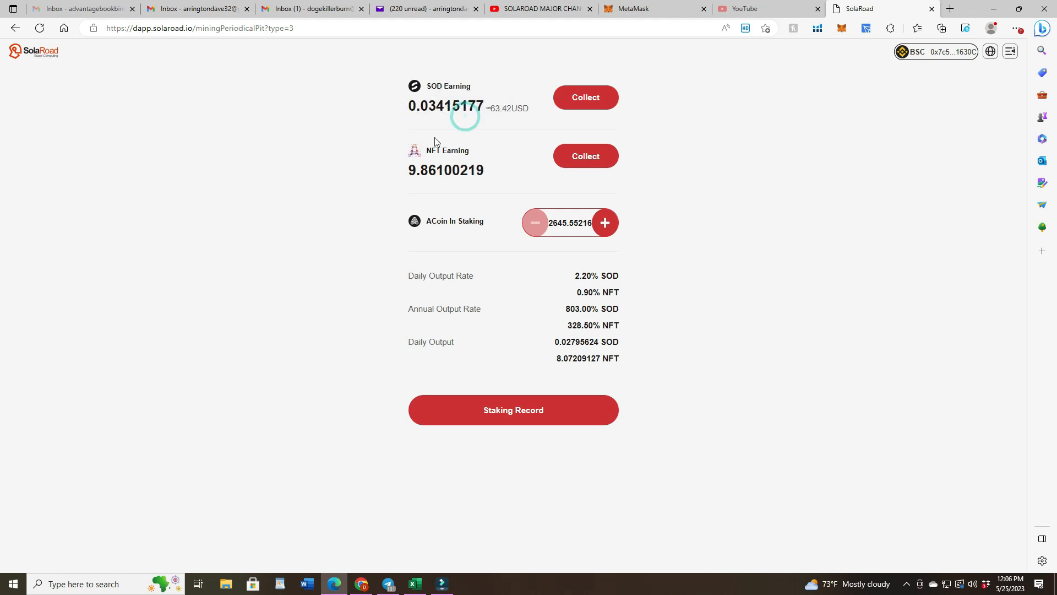
{"action": "mouse_move", "coordinate": [500, 188]}
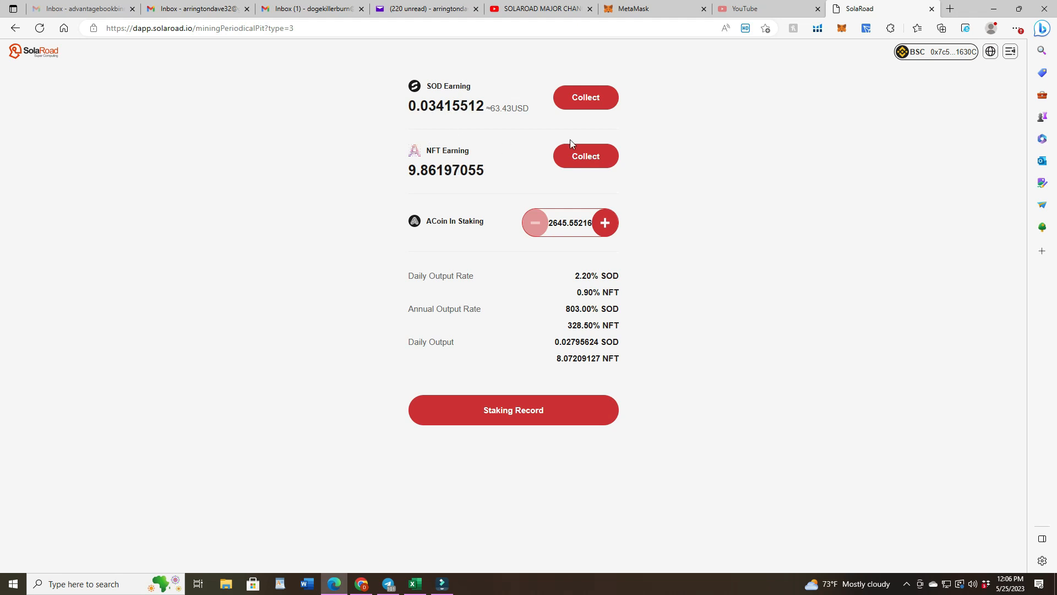
{"action": "mouse_move", "coordinate": [560, 76]}
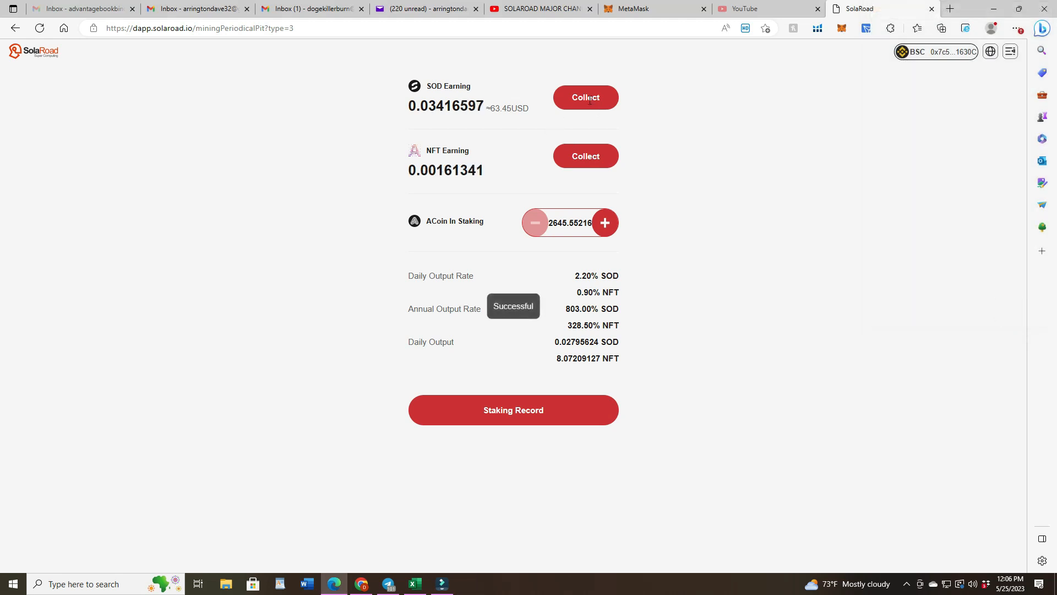
Collect the SOD earnings with a MetaMask signature and show the assets balance page
{"action": "left_click", "coordinate": [585, 97]}
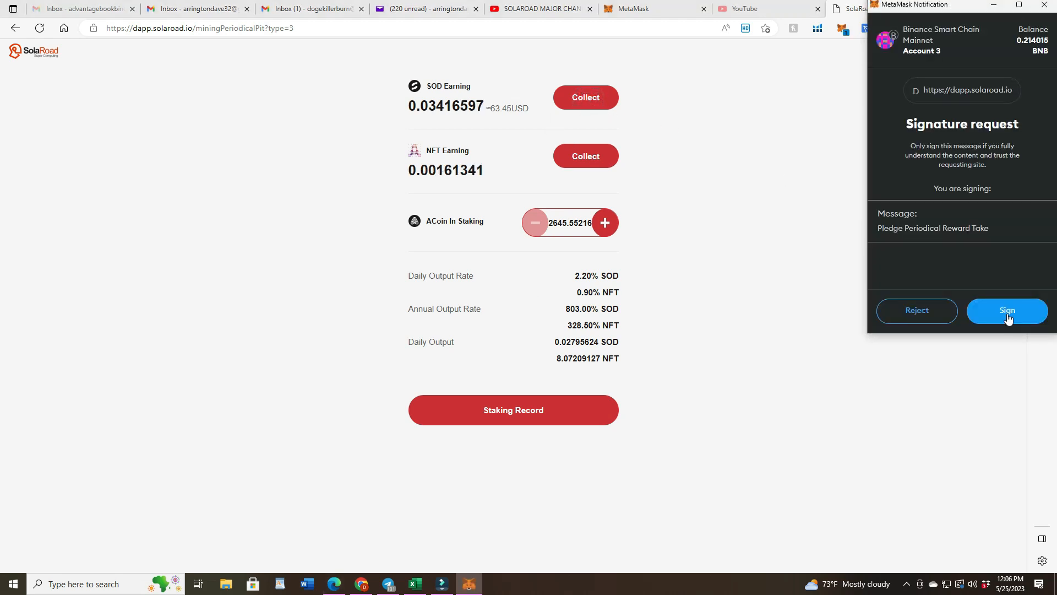
{"action": "left_click", "coordinate": [1006, 311]}
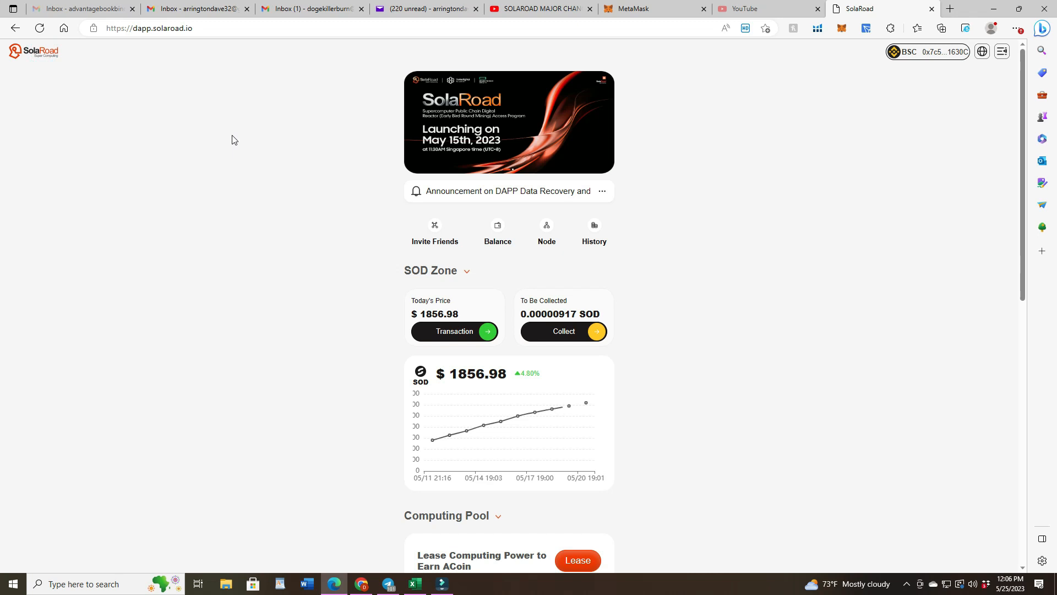
{"action": "left_click", "coordinate": [498, 232]}
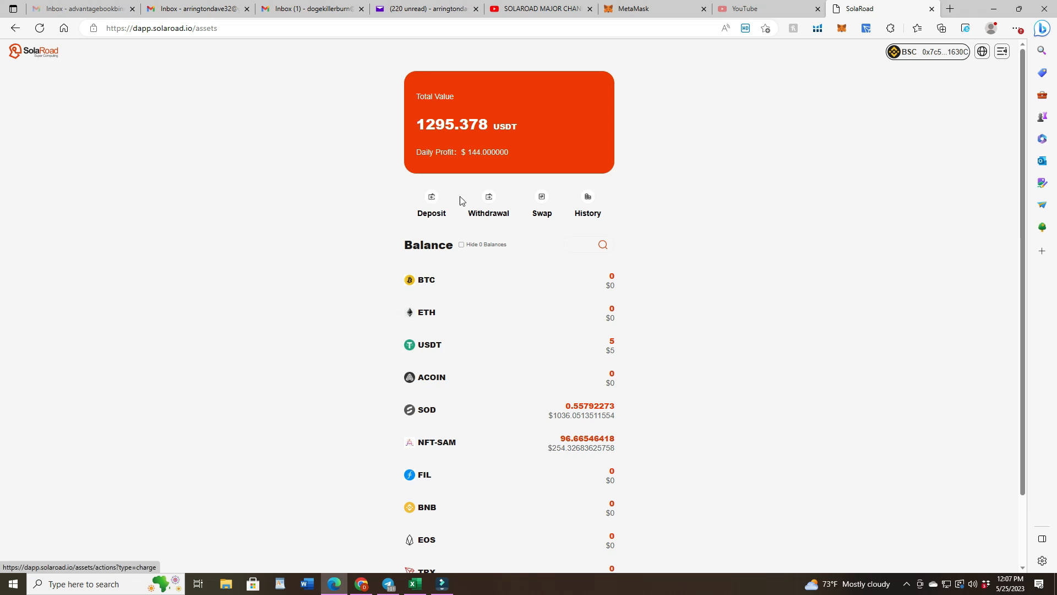
Hide zero balances so only 5 USDT, 0.55792273 SOD and 96.66546418 NFT-SAM are listed
{"action": "left_click", "coordinate": [461, 245]}
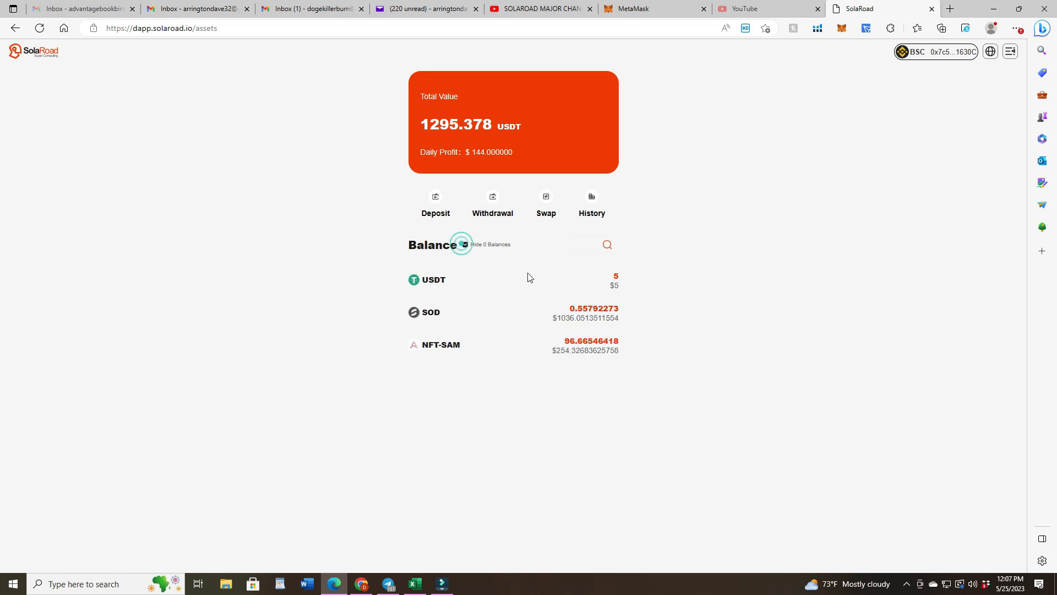
{"action": "left_click", "coordinate": [465, 244]}
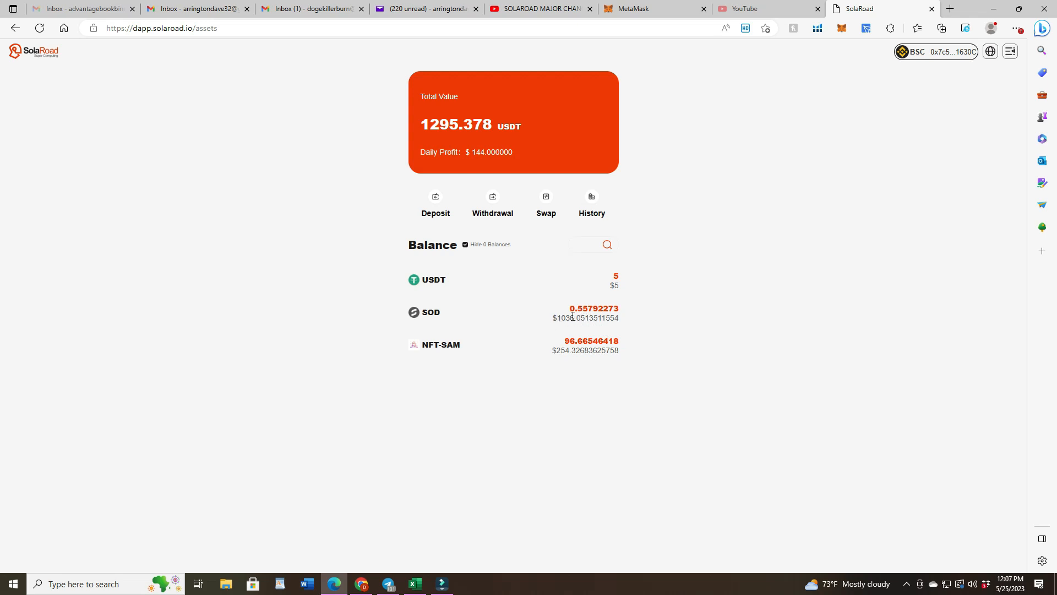
{"action": "mouse_move", "coordinate": [510, 351]}
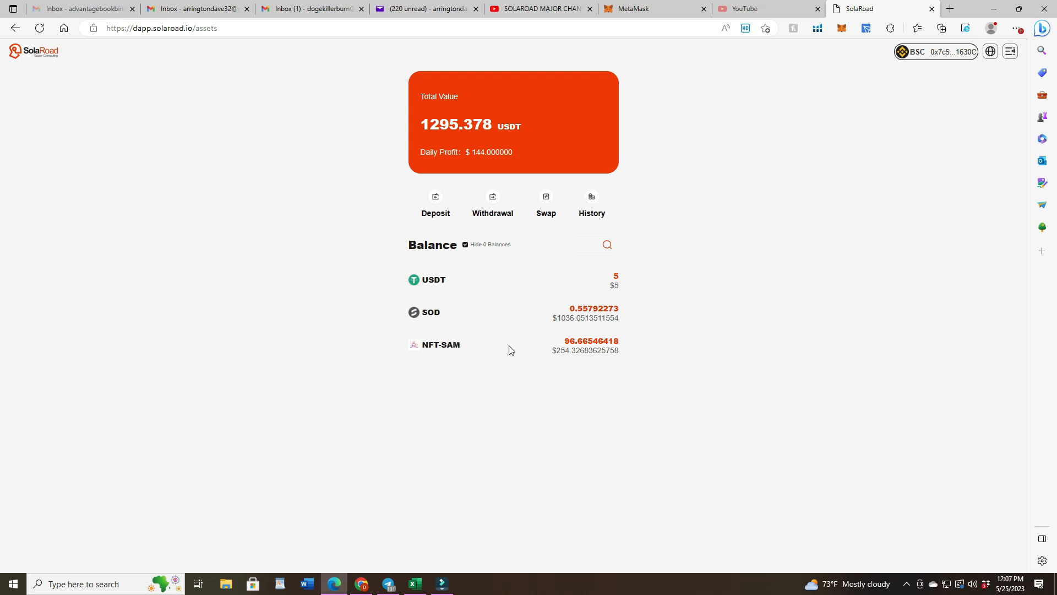
{"action": "mouse_move", "coordinate": [584, 360]}
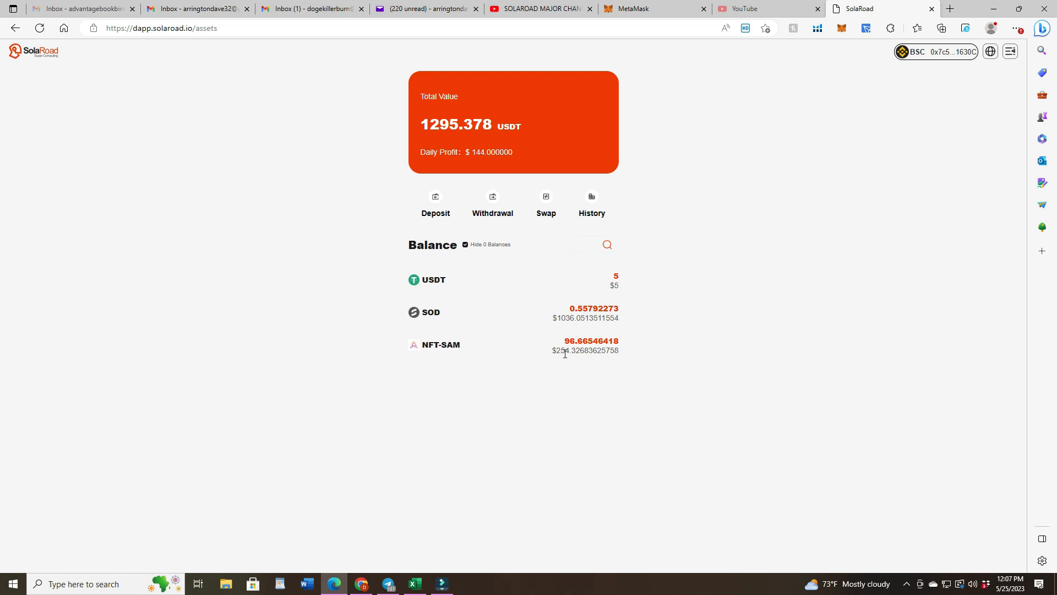
{"action": "mouse_move", "coordinate": [64, 77]}
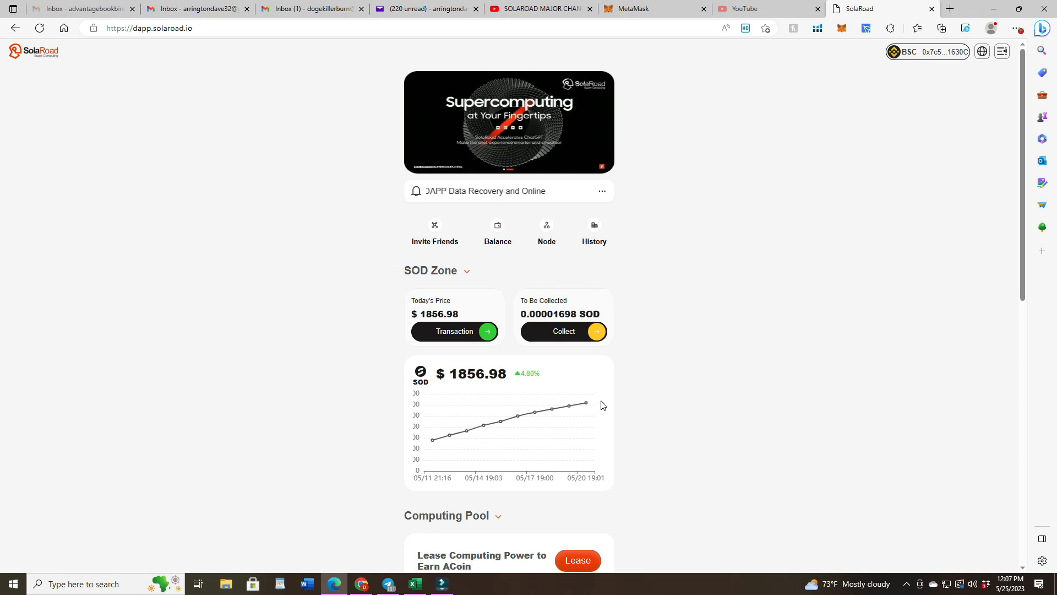
{"action": "mouse_move", "coordinate": [585, 404]}
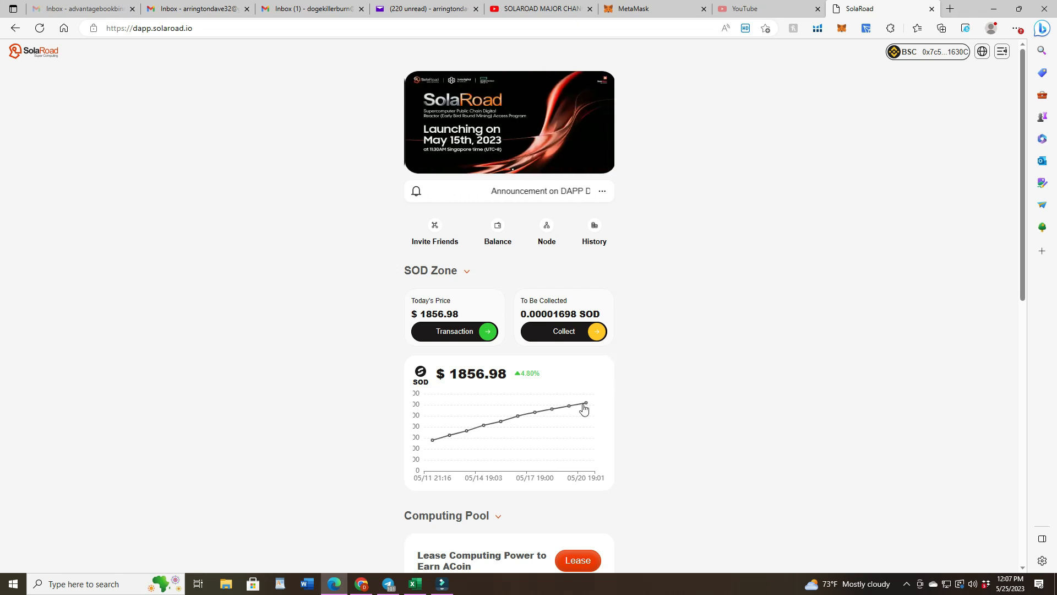
{"action": "scroll", "scroll_direction": "down", "scroll_amount": 3}
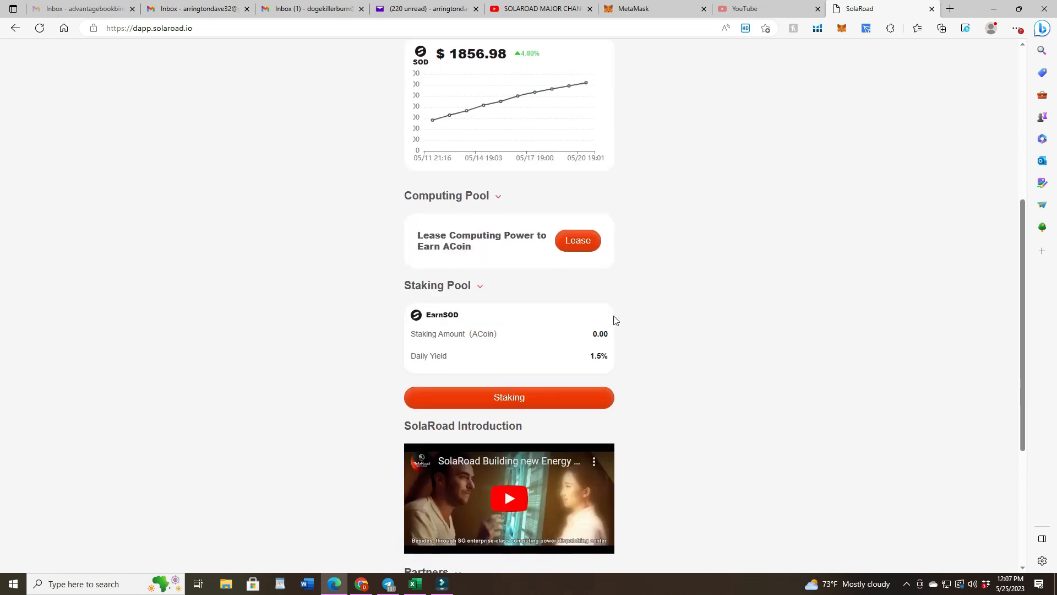
{"action": "scroll", "scroll_direction": "up", "scroll_amount": 3}
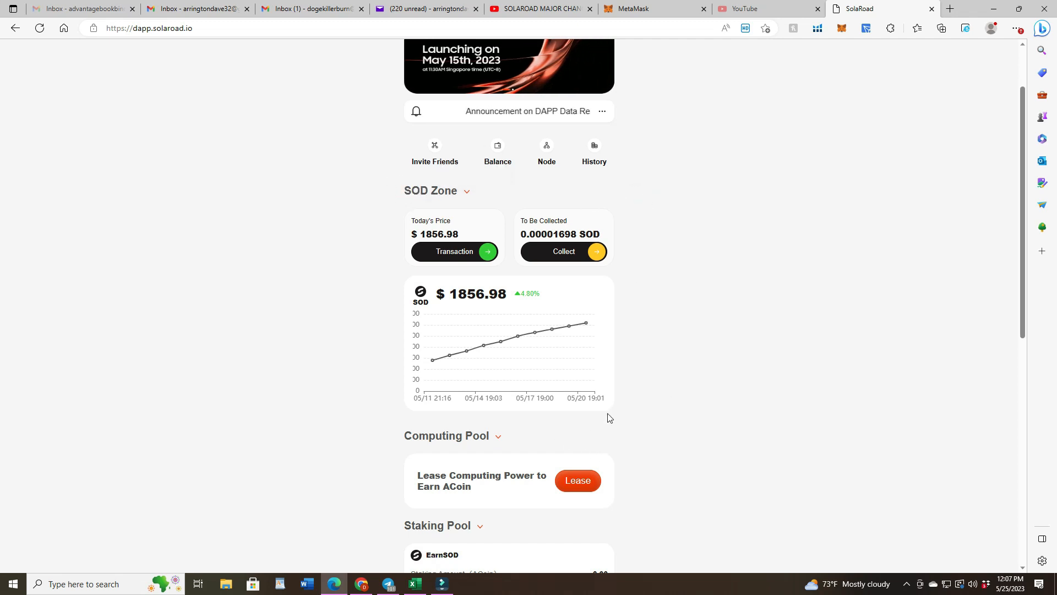
{"action": "double_click", "coordinate": [431, 191]}
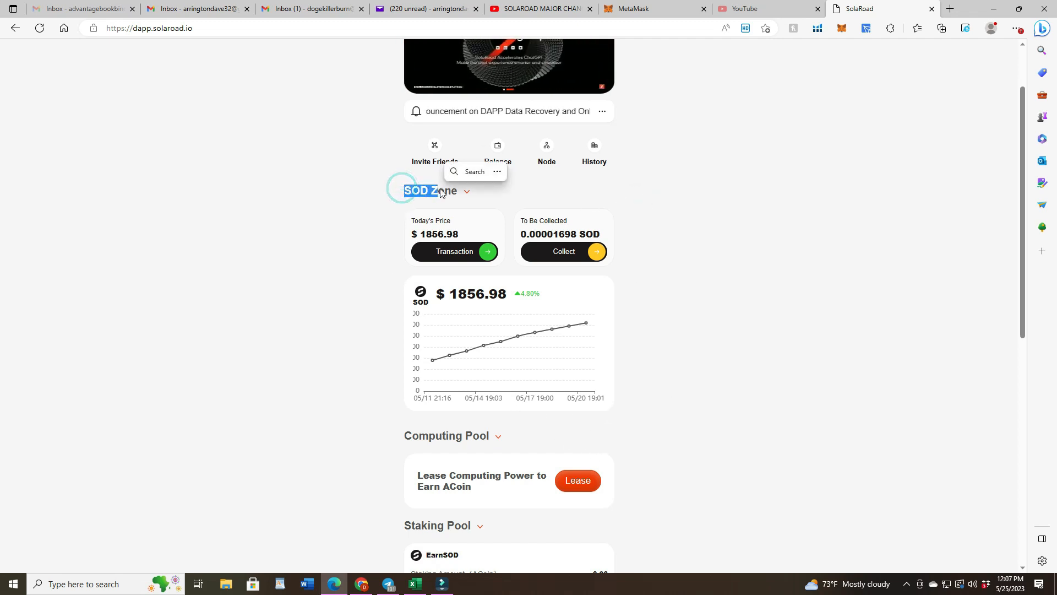